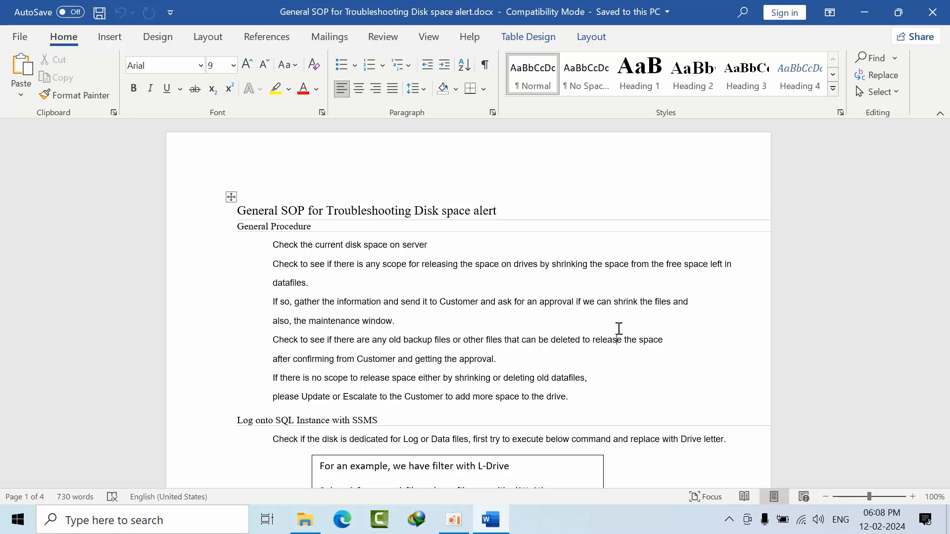
- Scroll through the data file space query and the Sample Output table
scroll("down", 3)
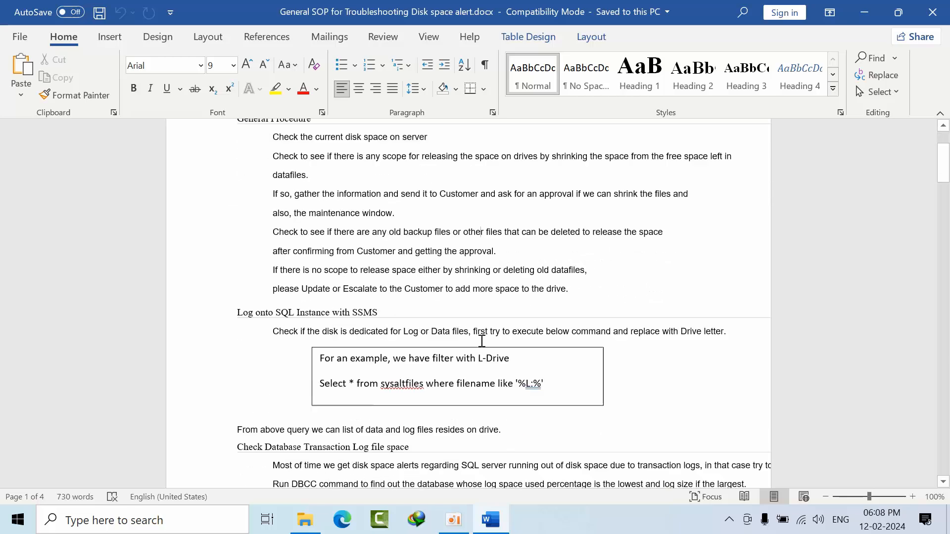
scroll("down", 3)
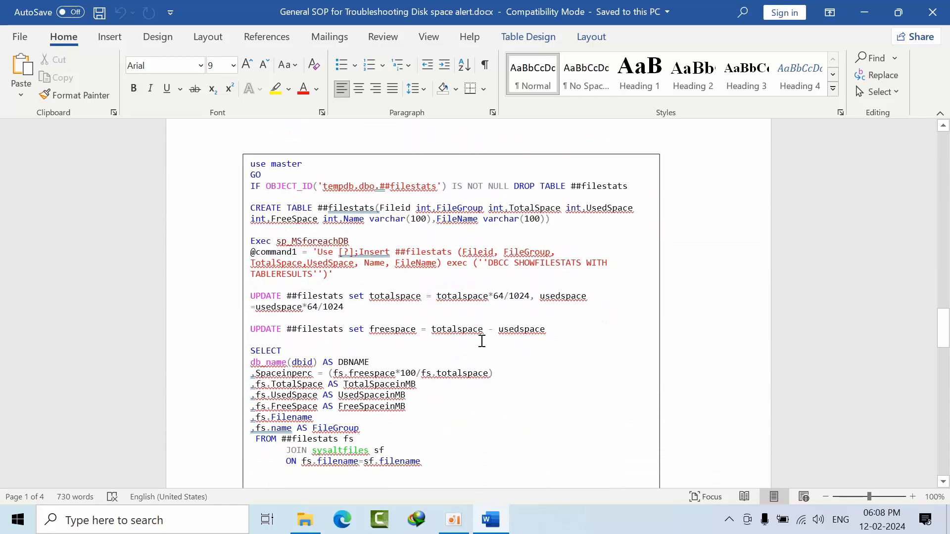
scroll("down", 3)
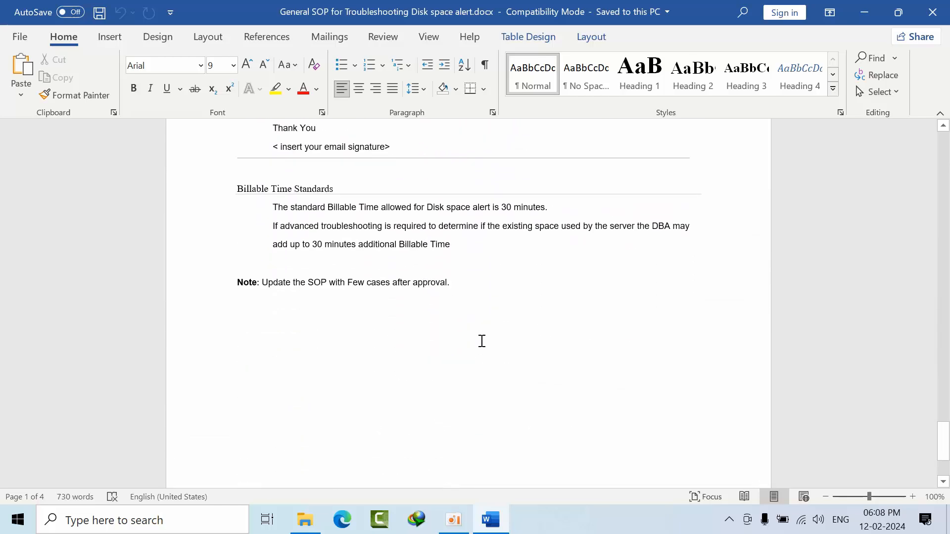
scroll("down", 3)
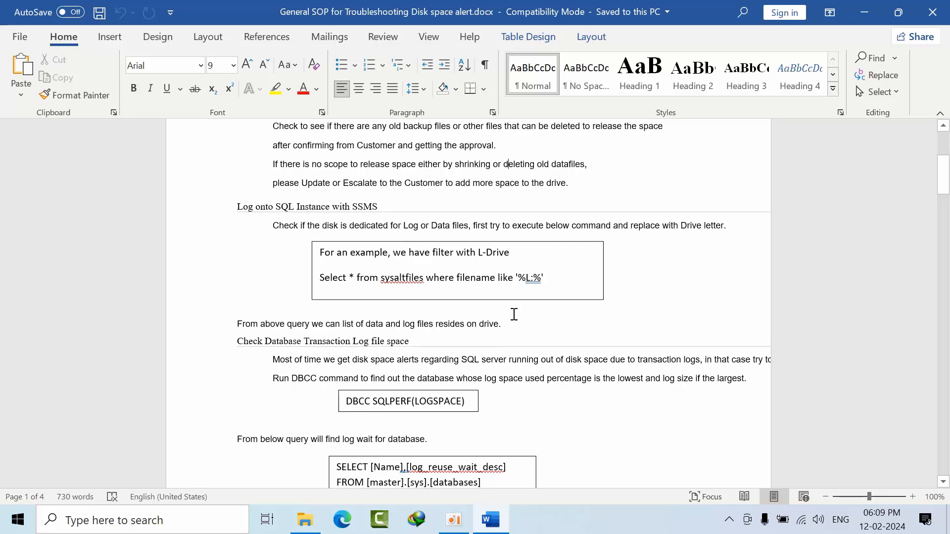
mouse_move(519, 253)
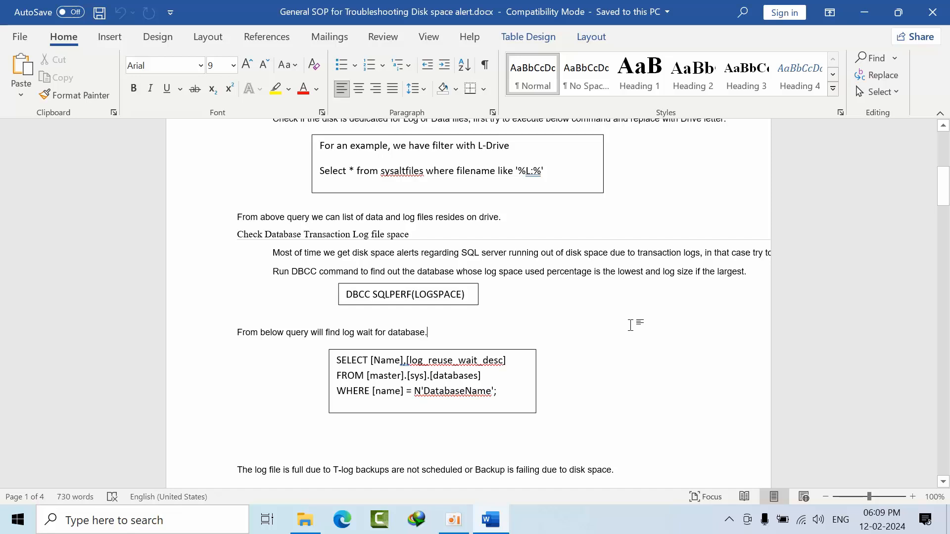
scroll("down", 3)
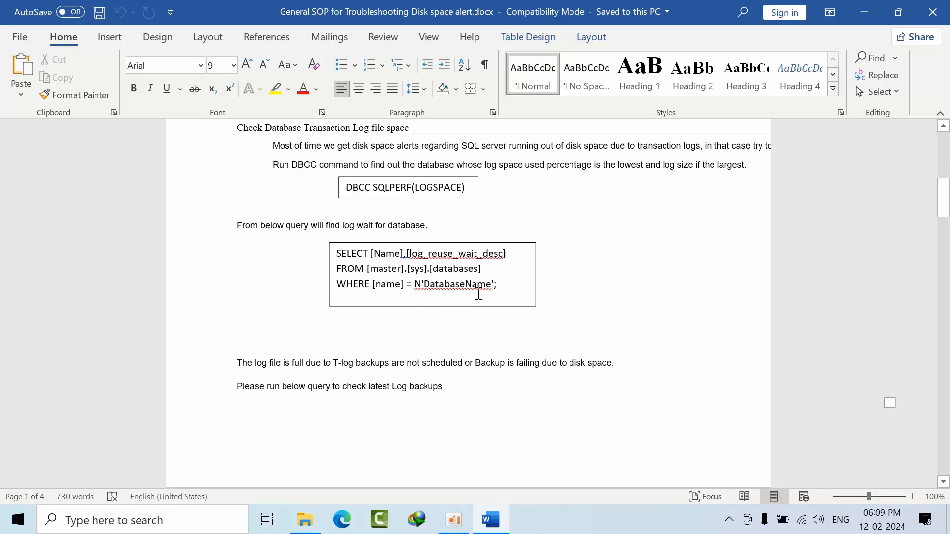
left_click(432, 274)
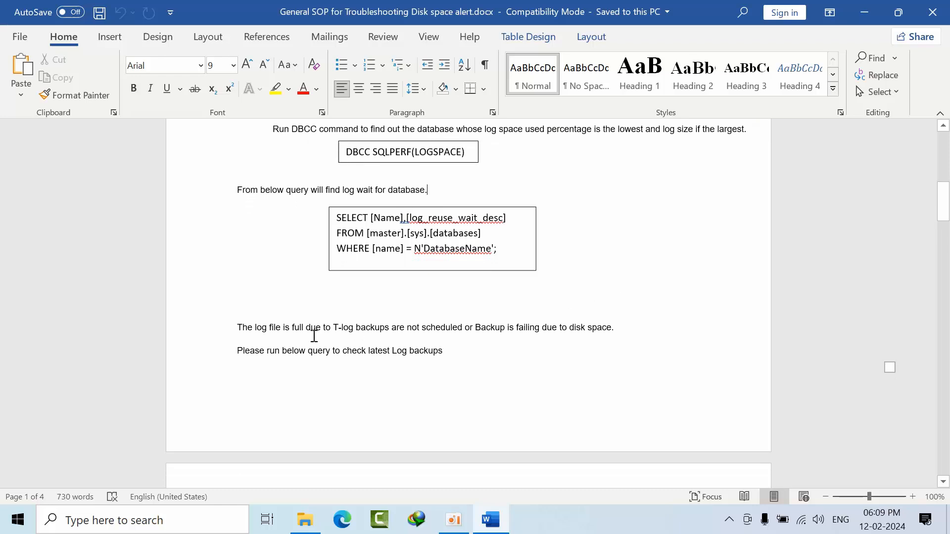
mouse_move(374, 333)
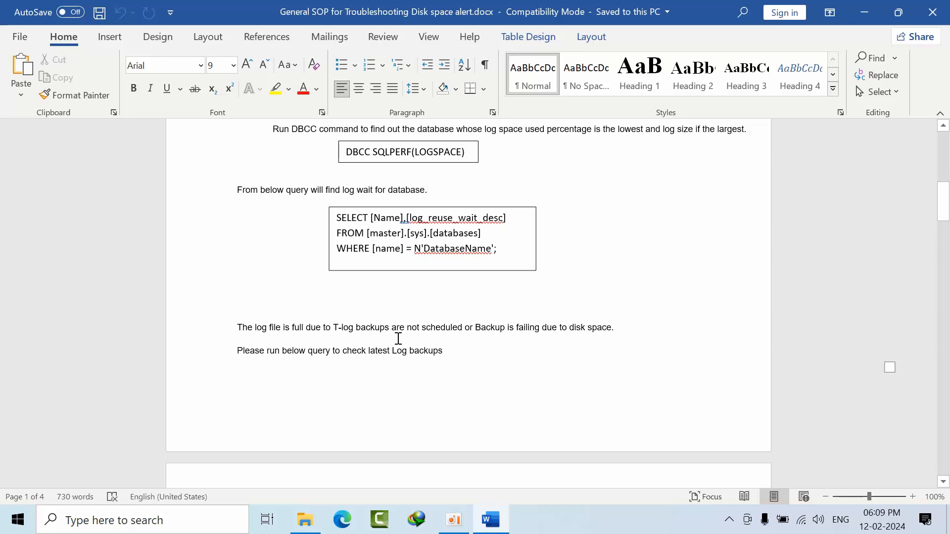
mouse_move(474, 343)
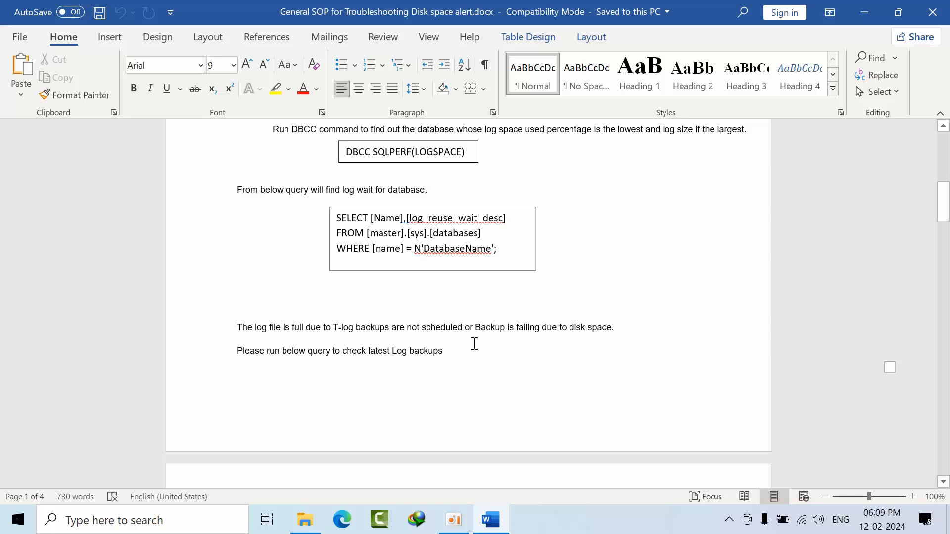
- Continue down to the 'Update the ticket' email template on page 4
scroll("down", 3)
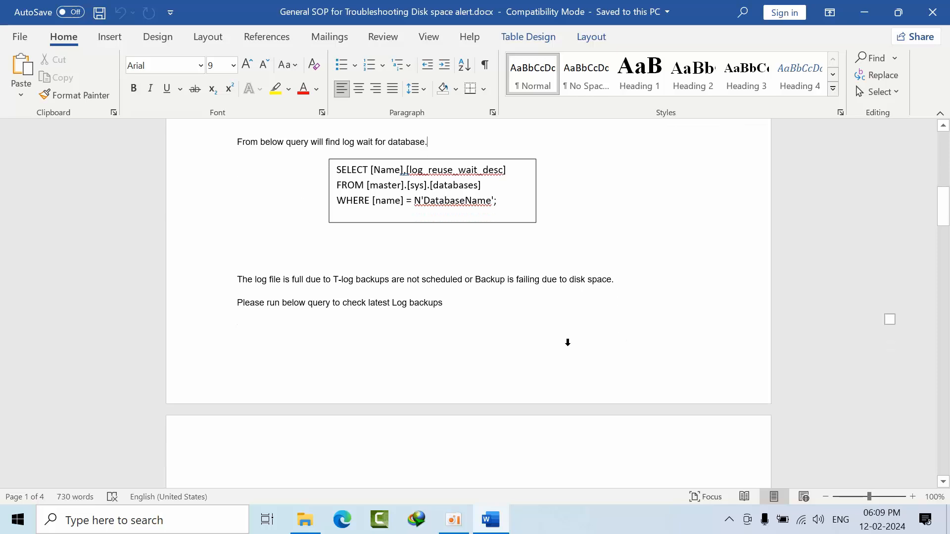
scroll("down", 3)
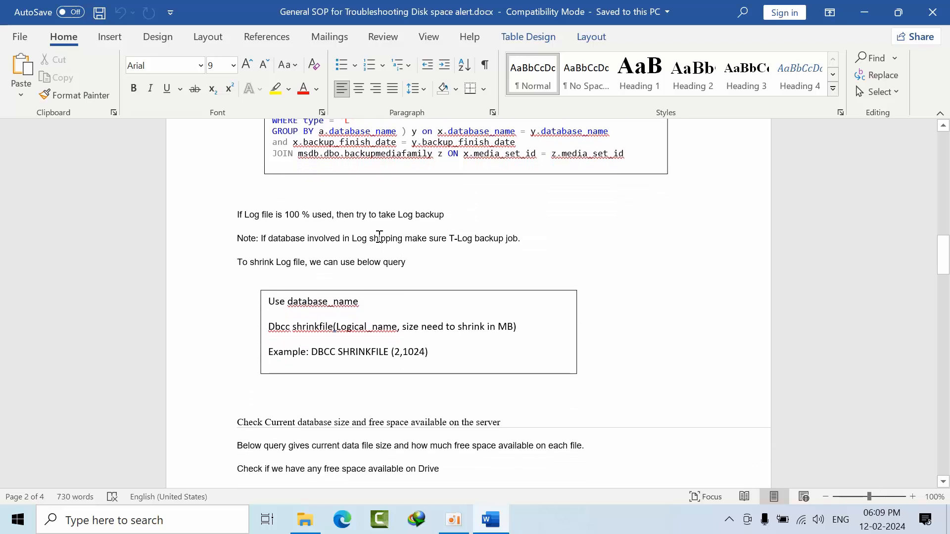
mouse_move(304, 293)
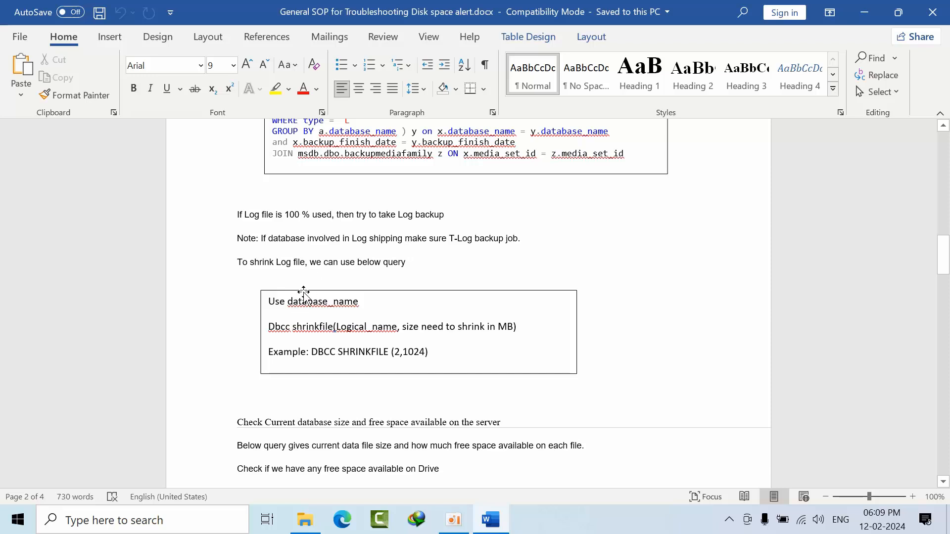
mouse_move(454, 329)
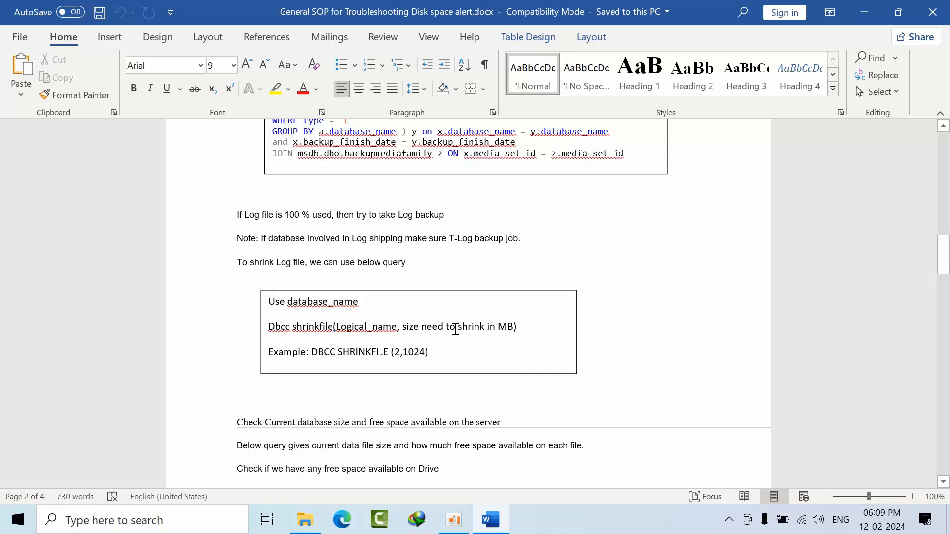
scroll("down", 3)
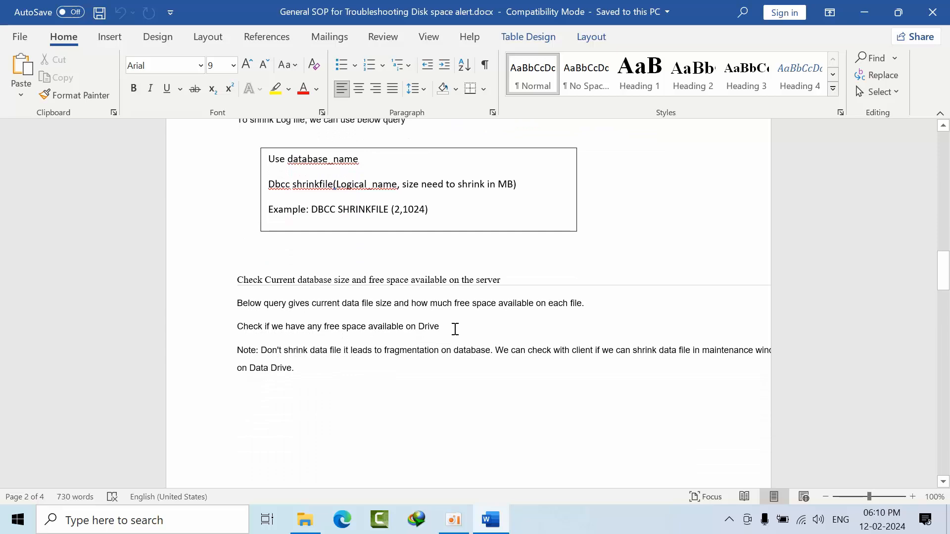
scroll("down", 3)
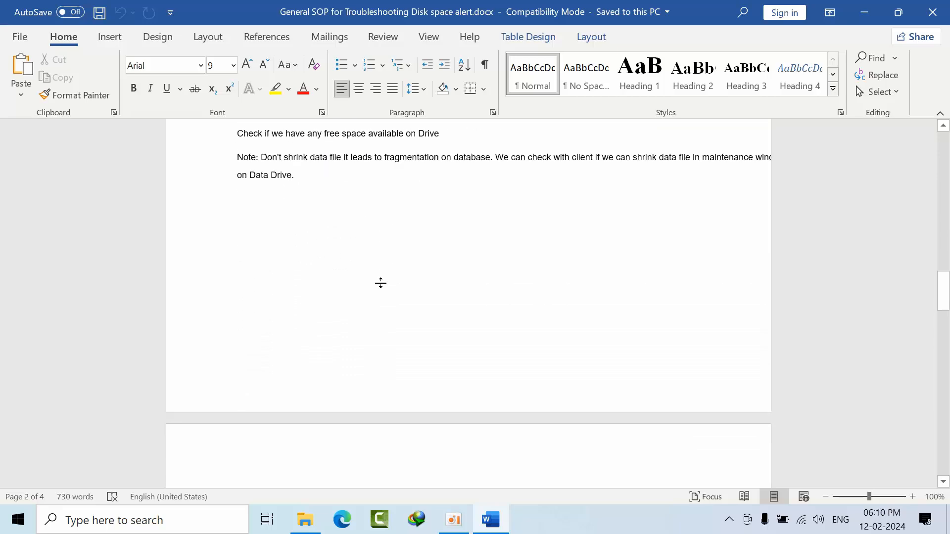
scroll("down", 3)
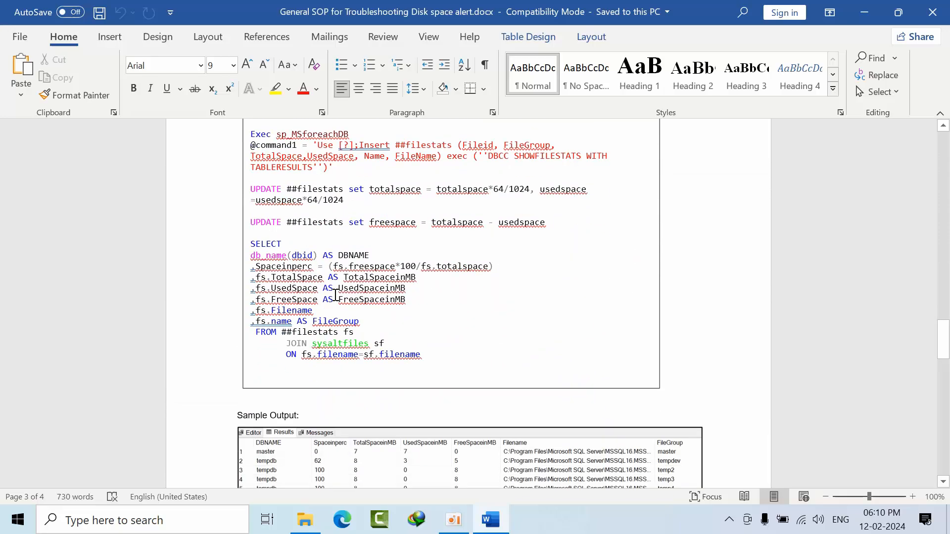
scroll("down", 3)
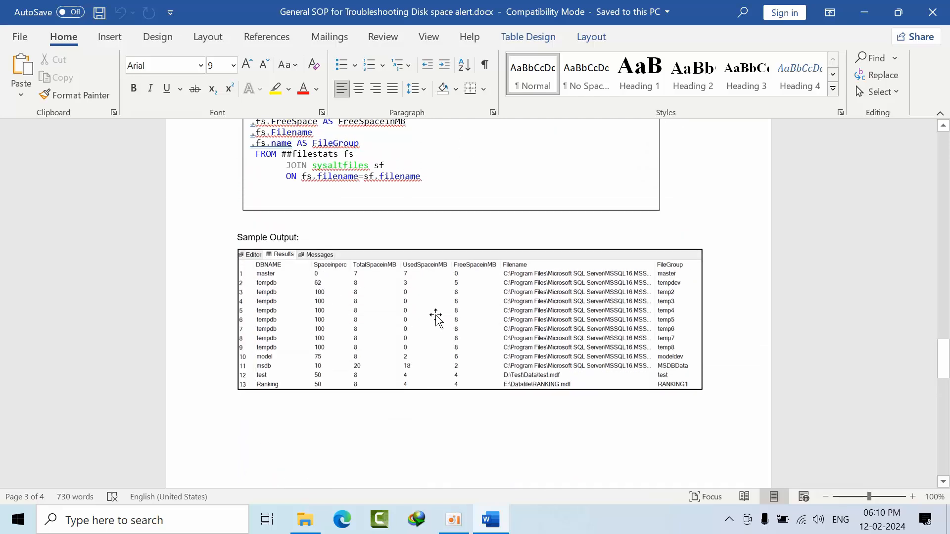
scroll("down", 3)
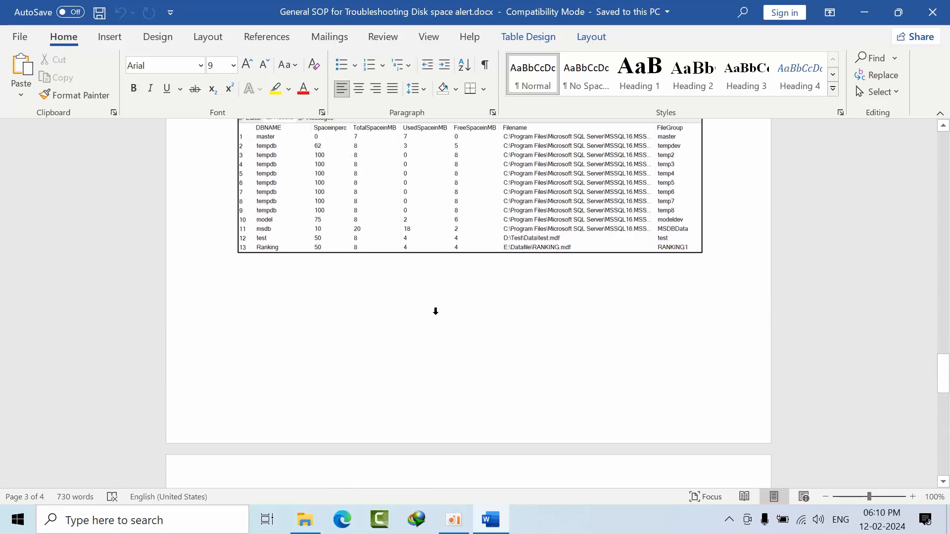
scroll("down", 3)
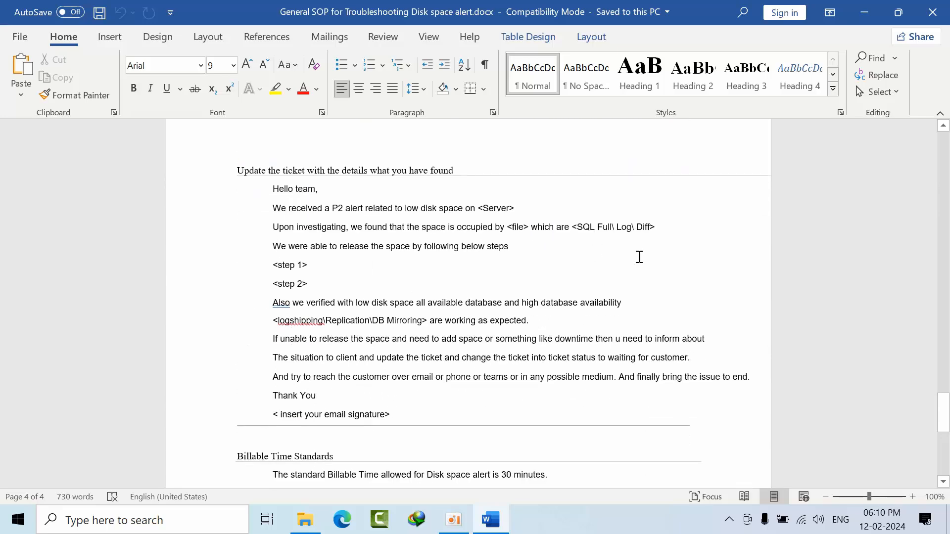
mouse_move(473, 228)
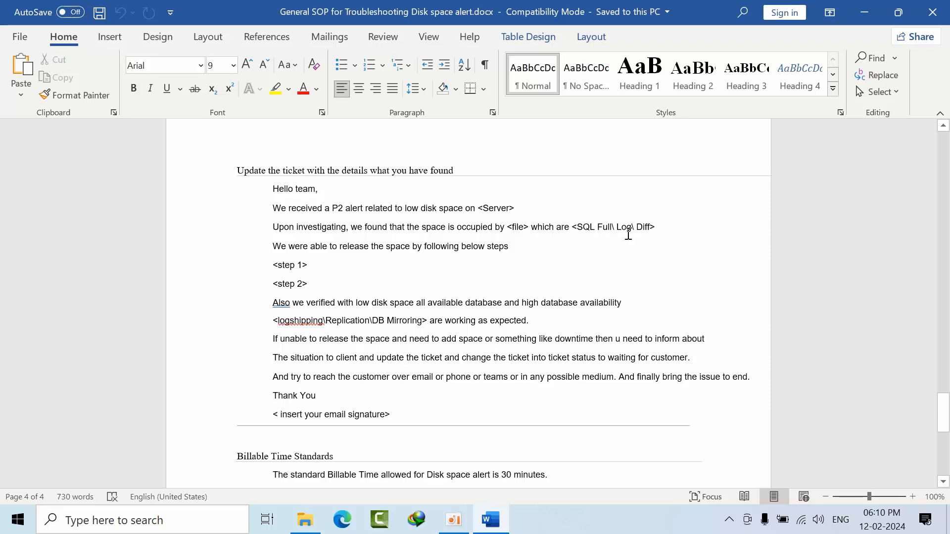
mouse_move(344, 314)
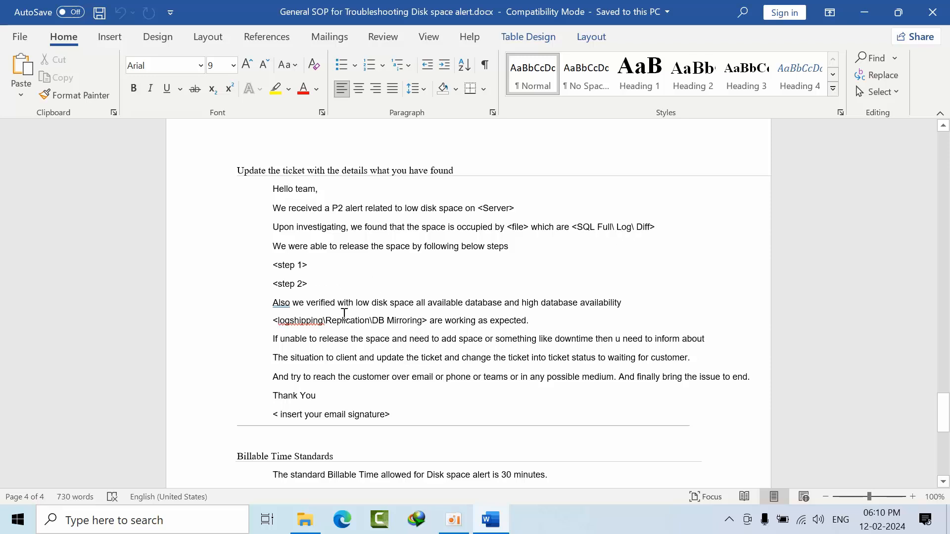
- Scroll to the Billable Time Standards section and the closing Note at the document's end
scroll("down", 3)
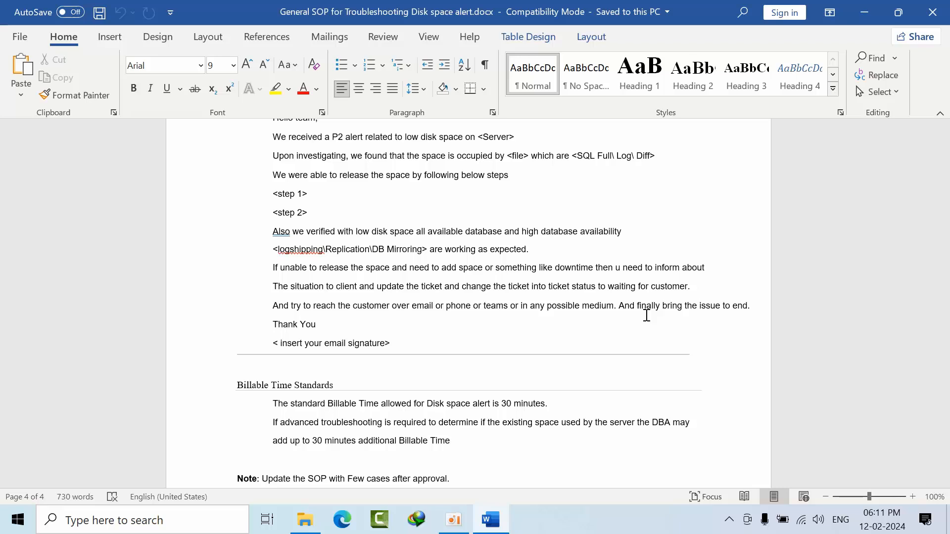
left_click(316, 325)
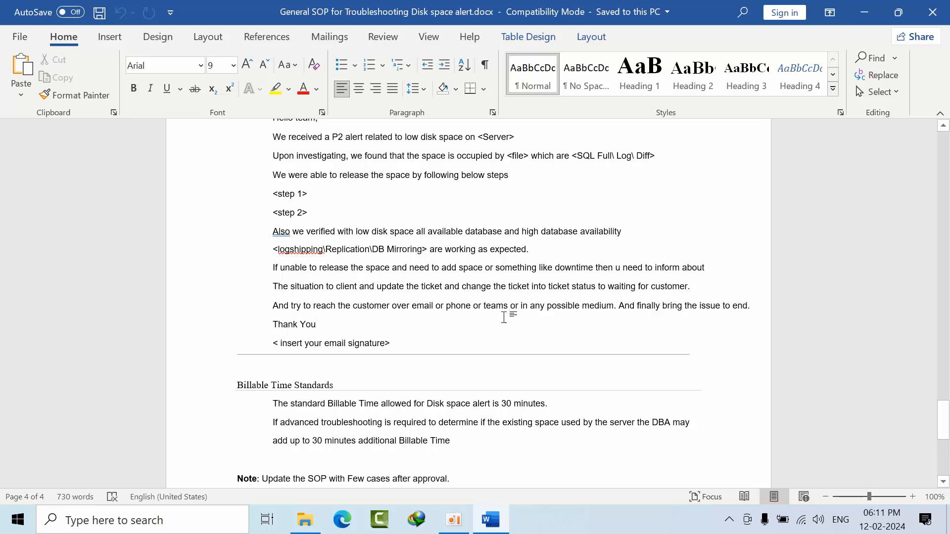
scroll("down", 3)
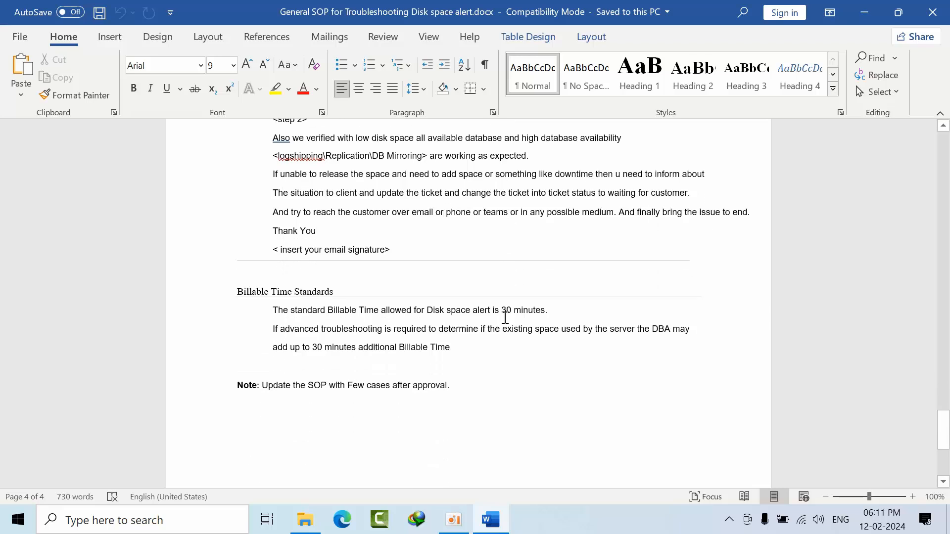
scroll("down", 3)
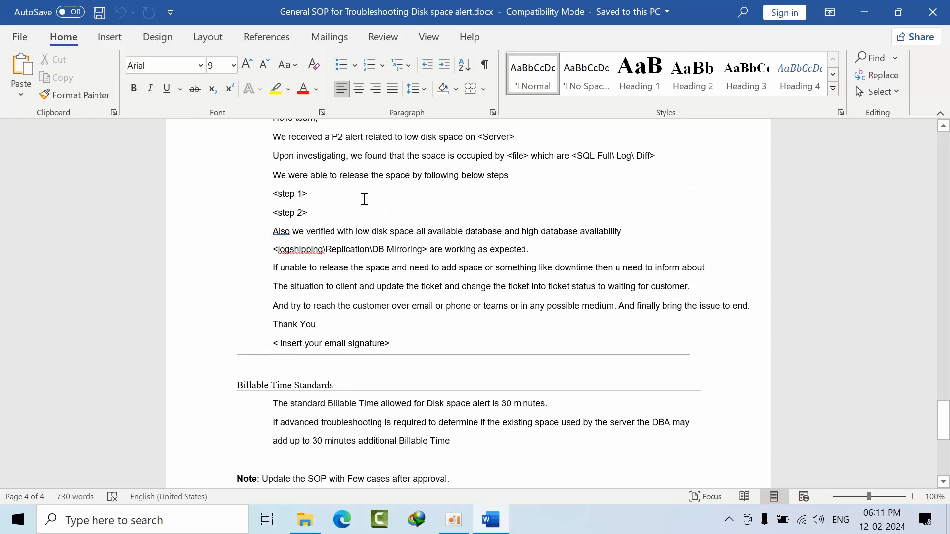
- Scroll just past the closing note to the end of the document
scroll("down", 3)
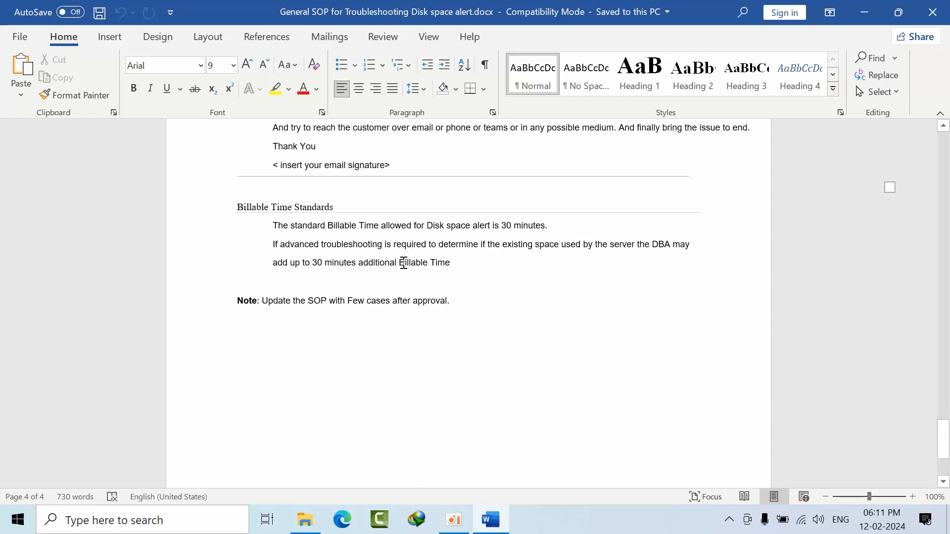
mouse_move(364, 268)
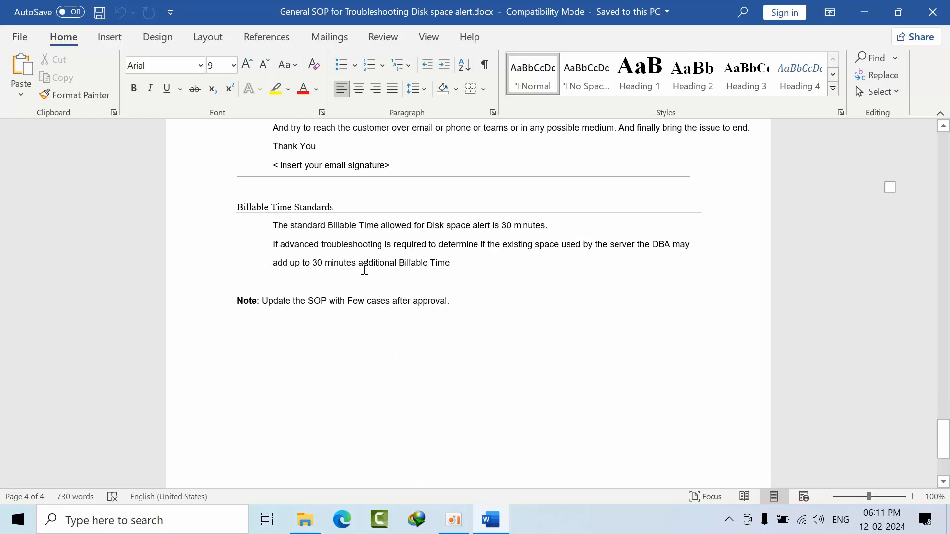
scroll("down", 3)
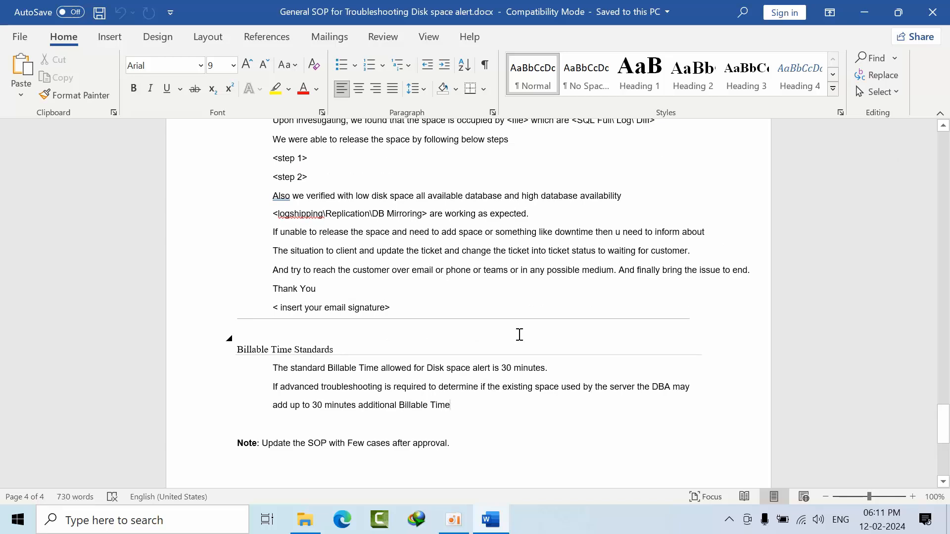
scroll("down", 3)
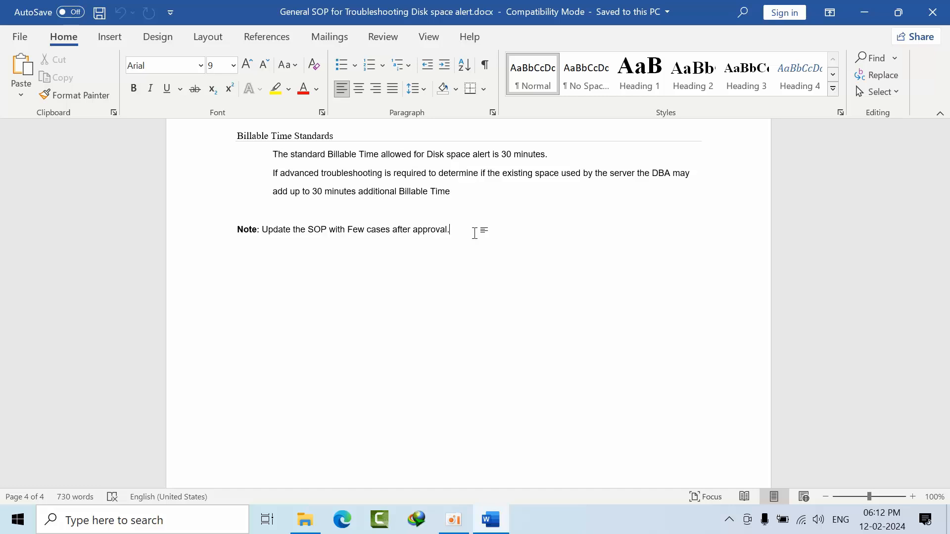
mouse_move(495, 236)
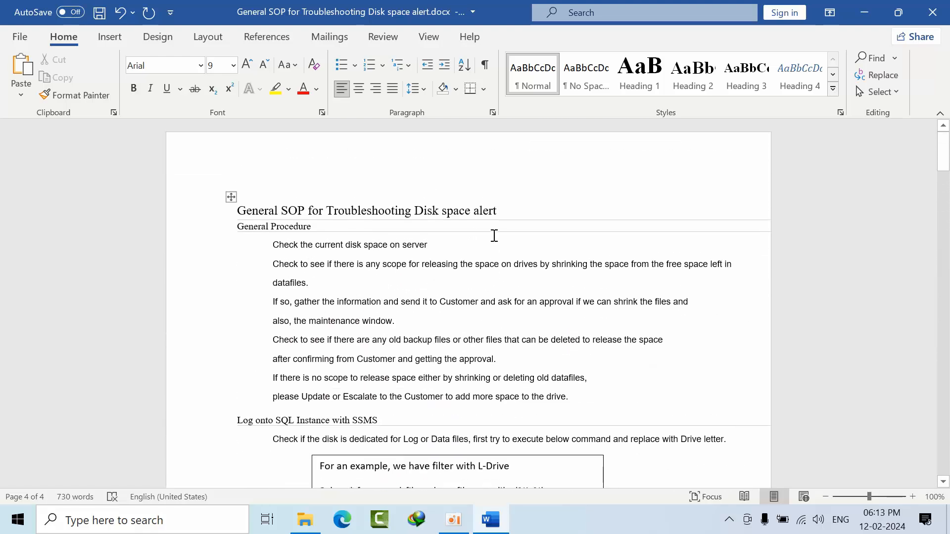
- Scroll down page 1 to the 'Check Database Transaction Log file space' queries
scroll("down", 3)
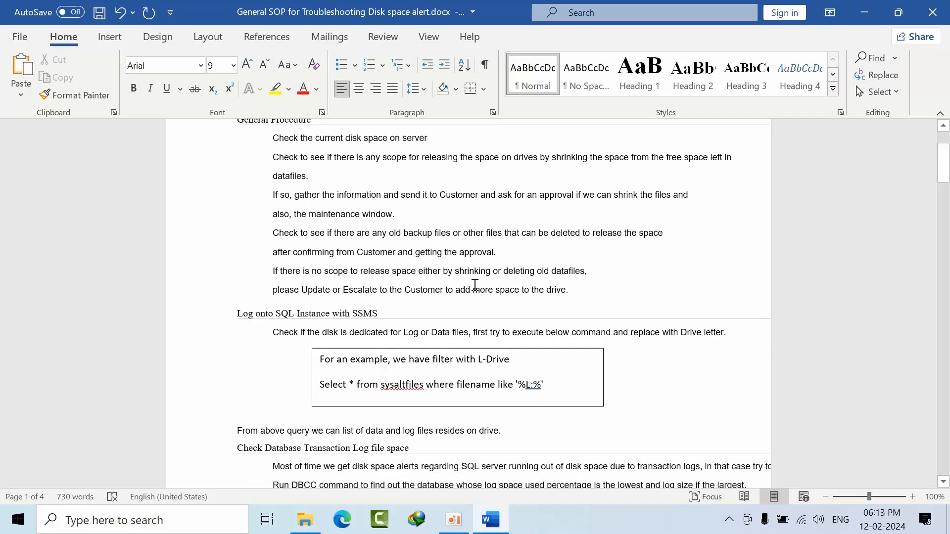
scroll("down", 3)
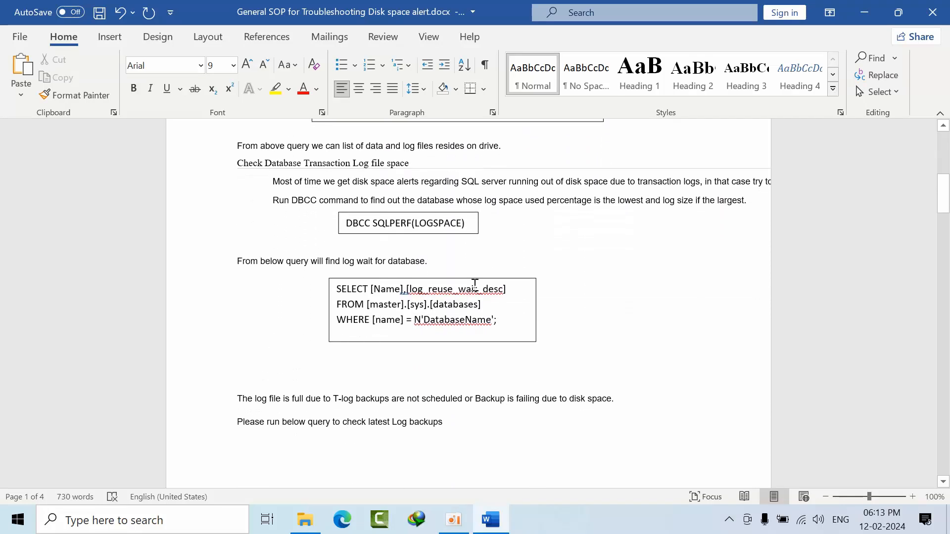